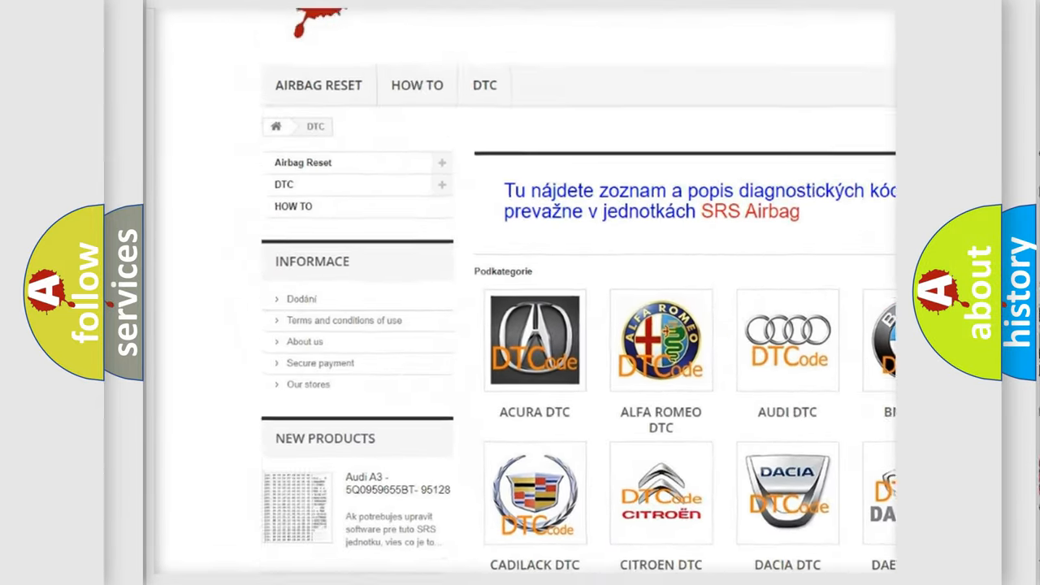
pyautogui.scroll(-3)
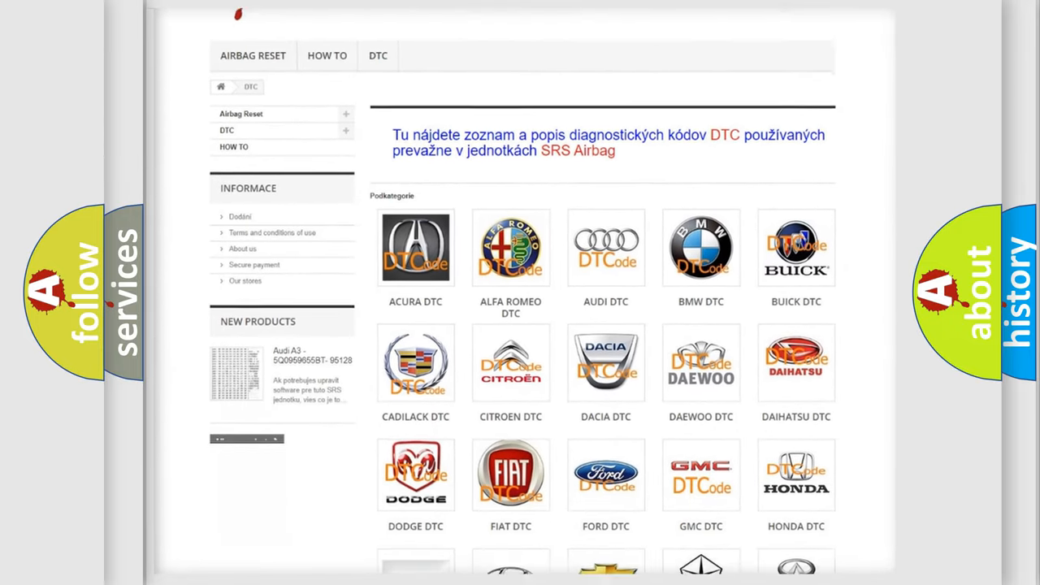
pyautogui.scroll(-3)
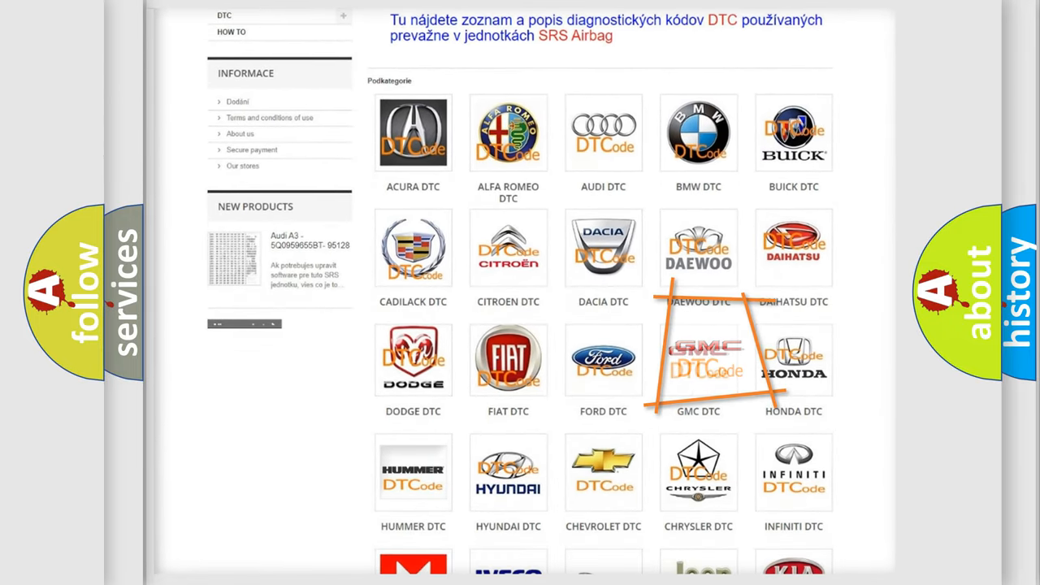